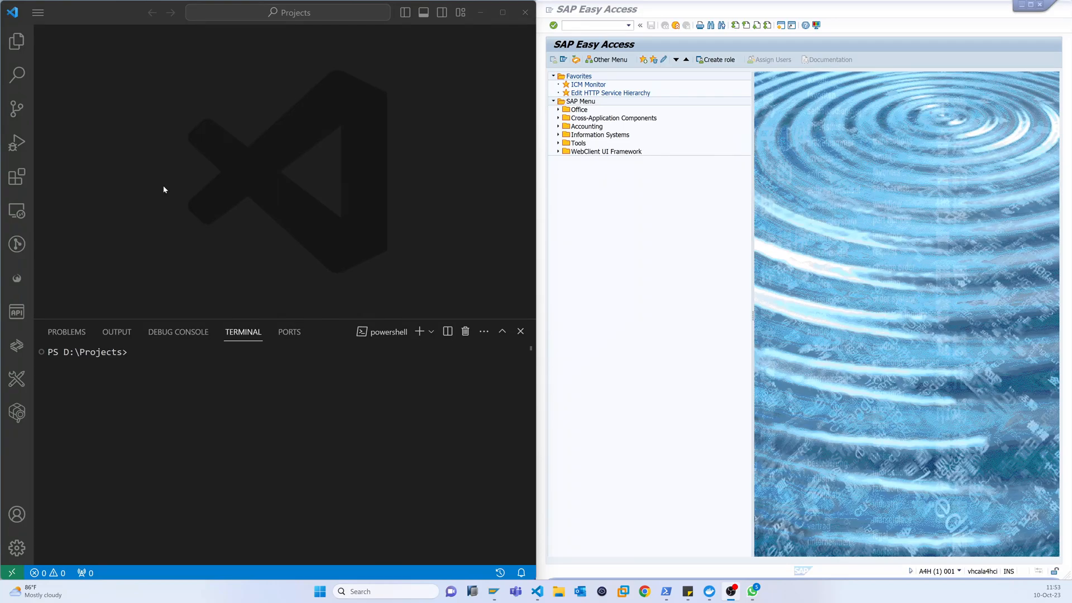
pyautogui.moveTo(157, 216)
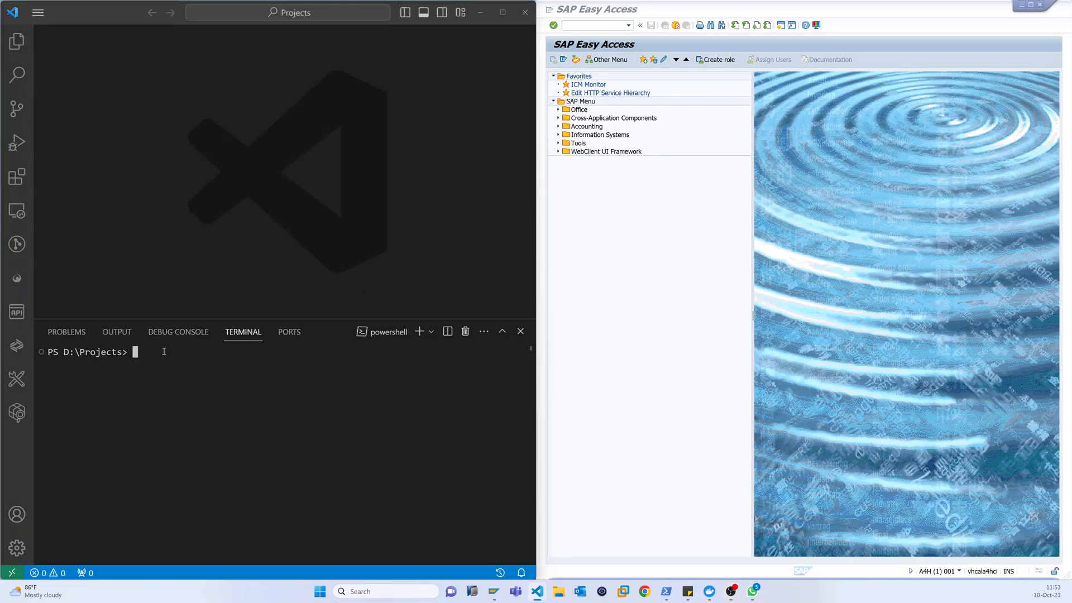
# Step: Run yo in the PowerShell terminal to start Yeoman and list generators
pyautogui.write('yo')
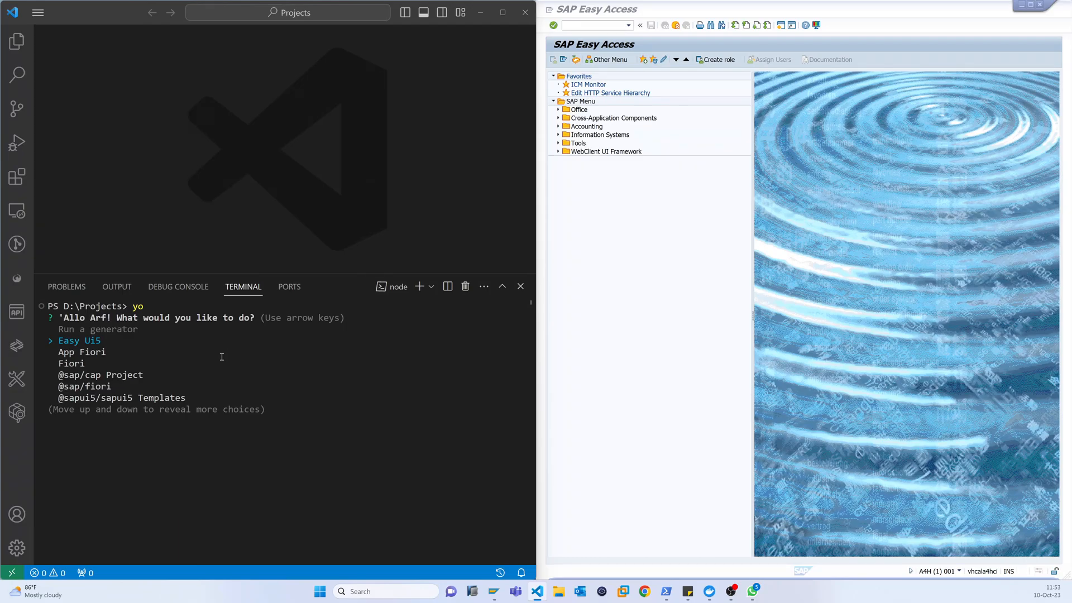
# Step: Choose Easy Ui5, then the project generator, accepting app as the type
pyautogui.press('enter')
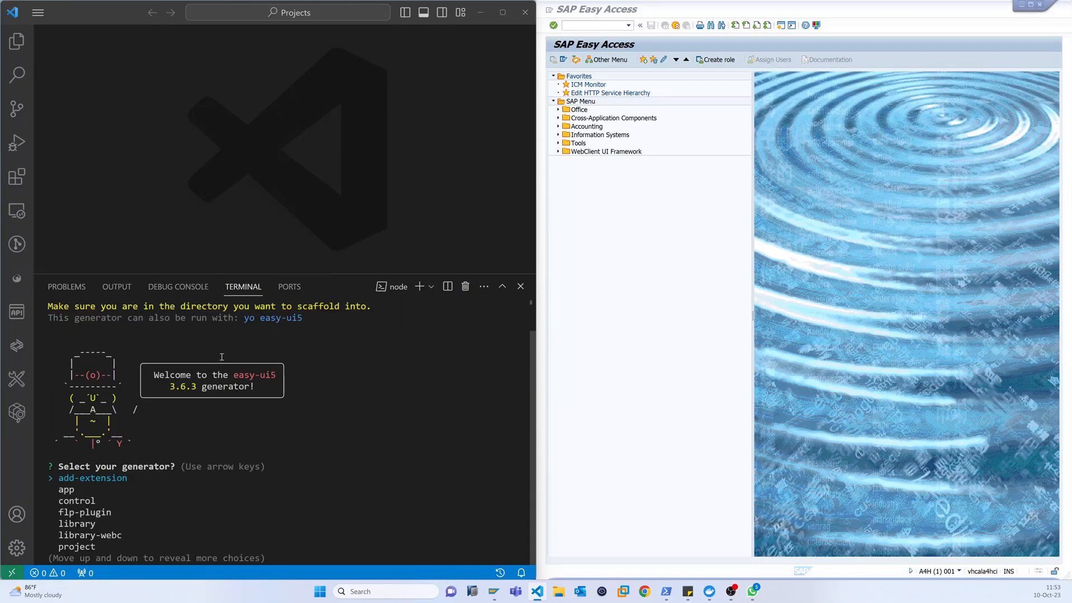
pyautogui.press('down')
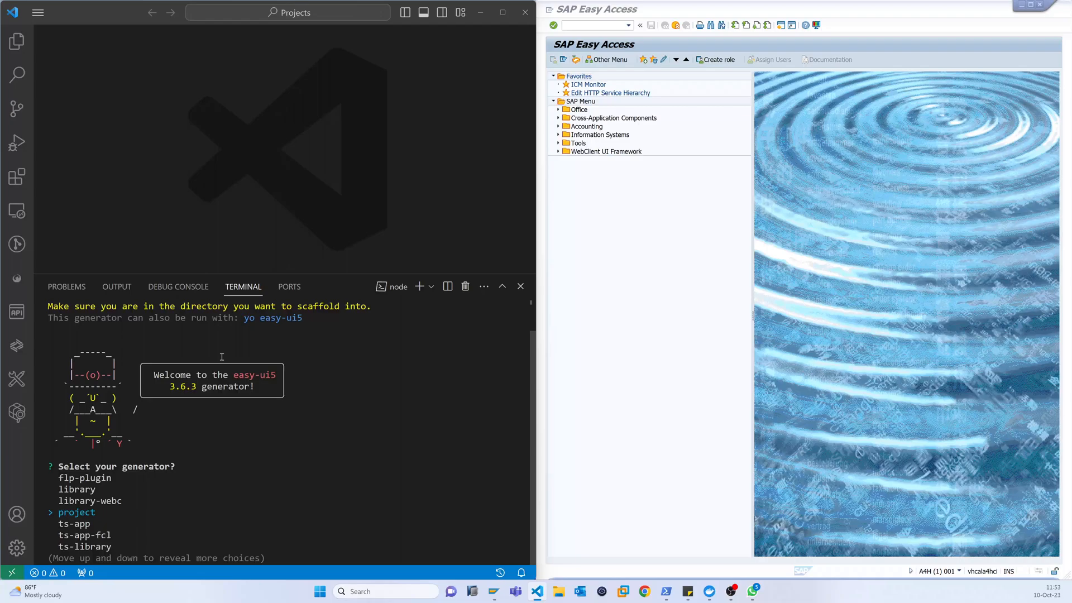
pyautogui.press('enter')
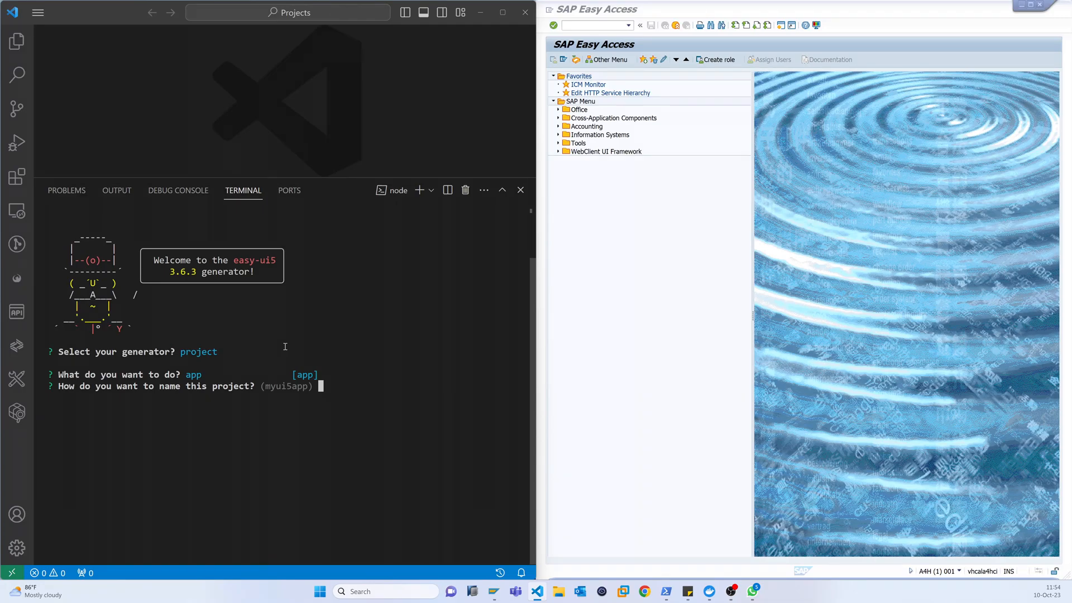
# Step: Answer project name tutorial, namespace sflight, and pick SAP Launchpad service hosting
pyautogui.write('tutorial')
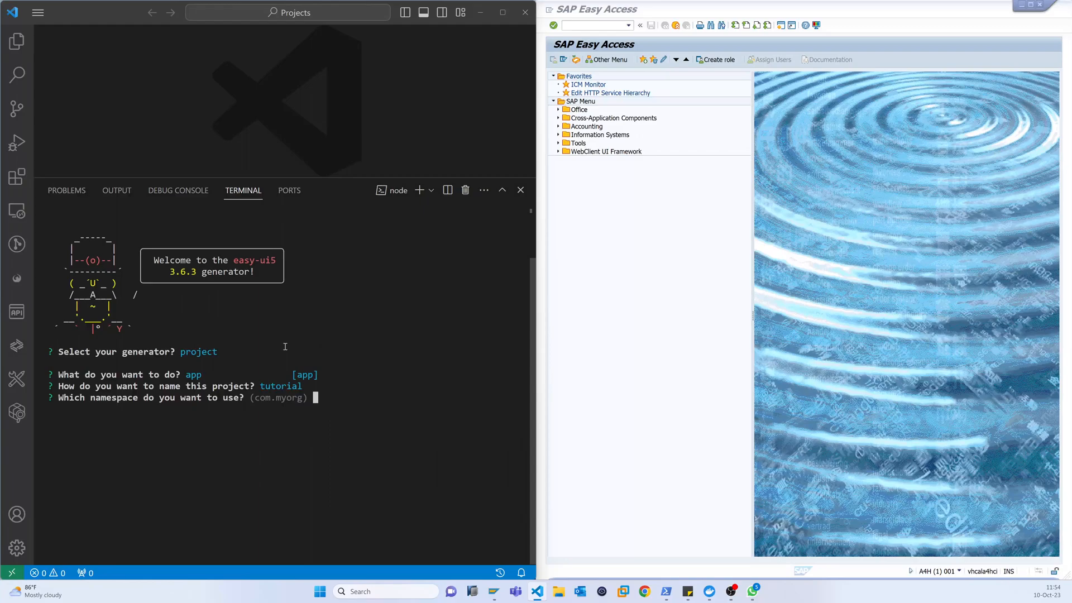
pyautogui.write('s')
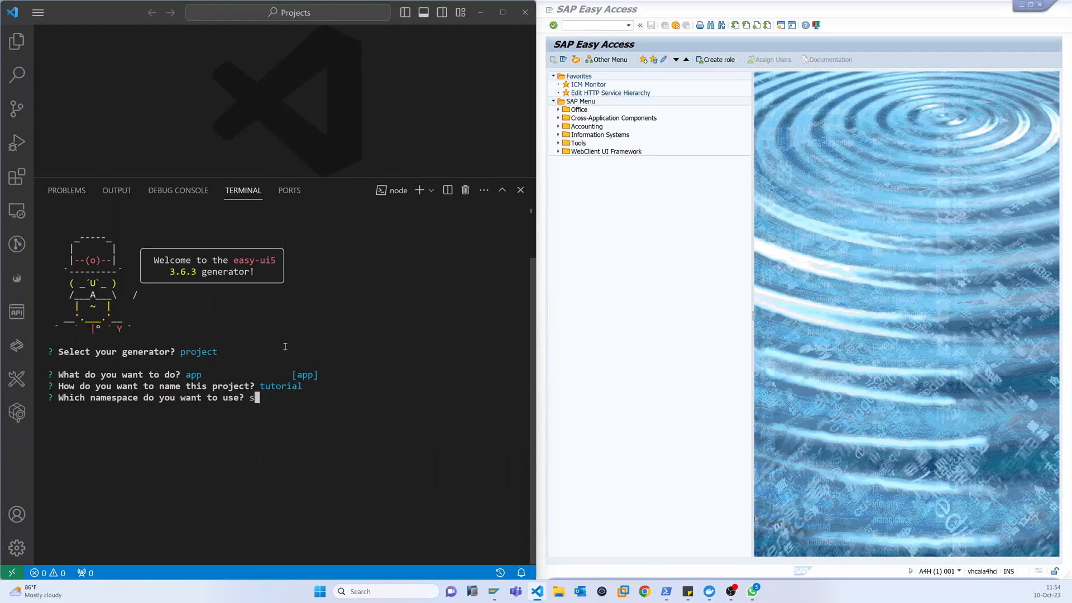
pyautogui.write('flight')
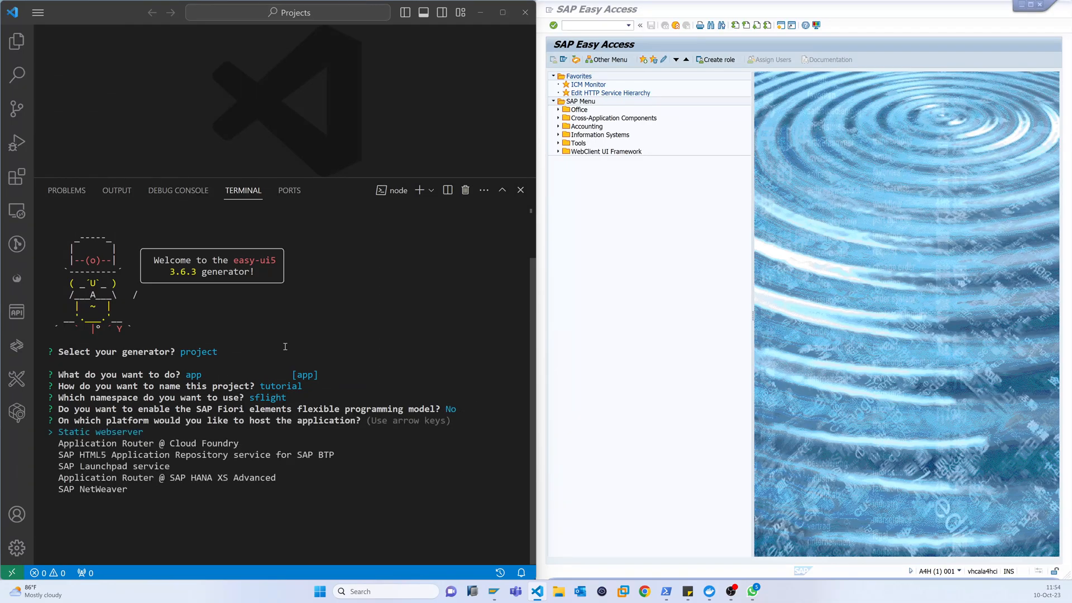
pyautogui.press('down')
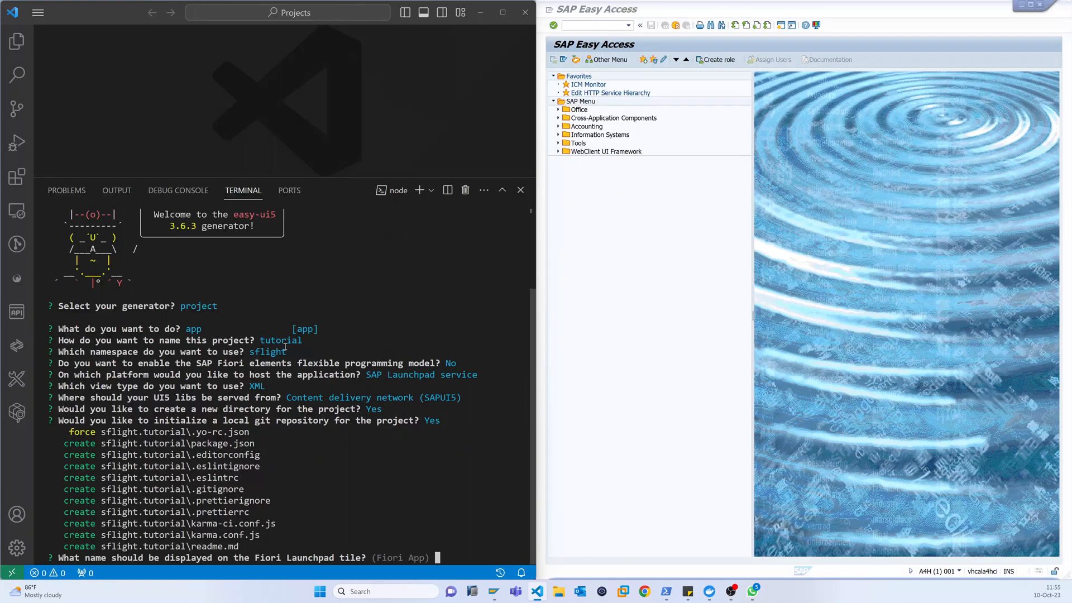
# Step: Name the launchpad tile Sflight App and let npm install run
pyautogui.write('Sflight')
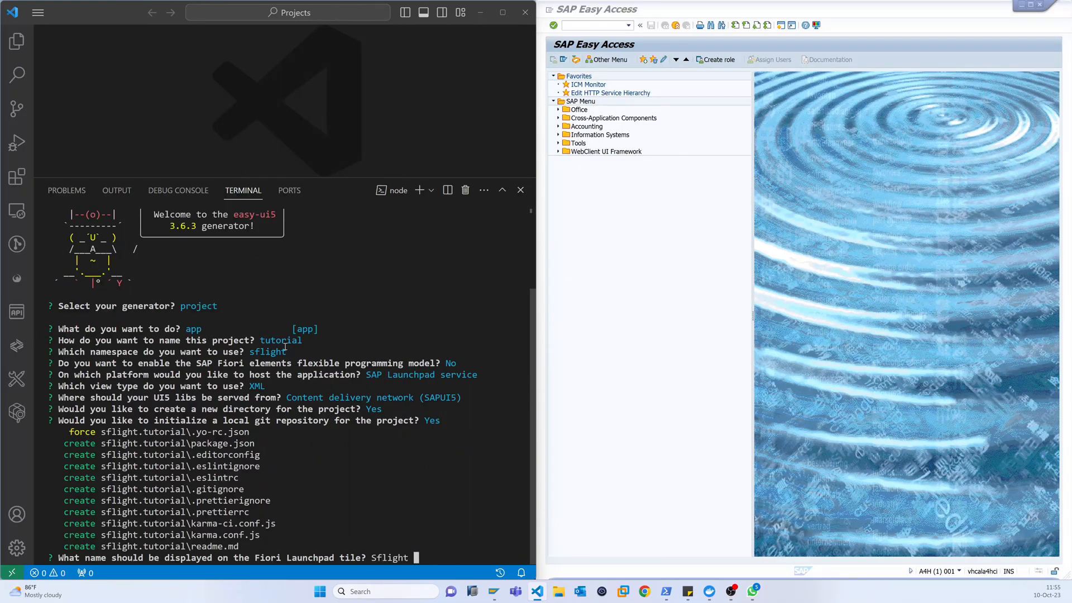
pyautogui.write('App')
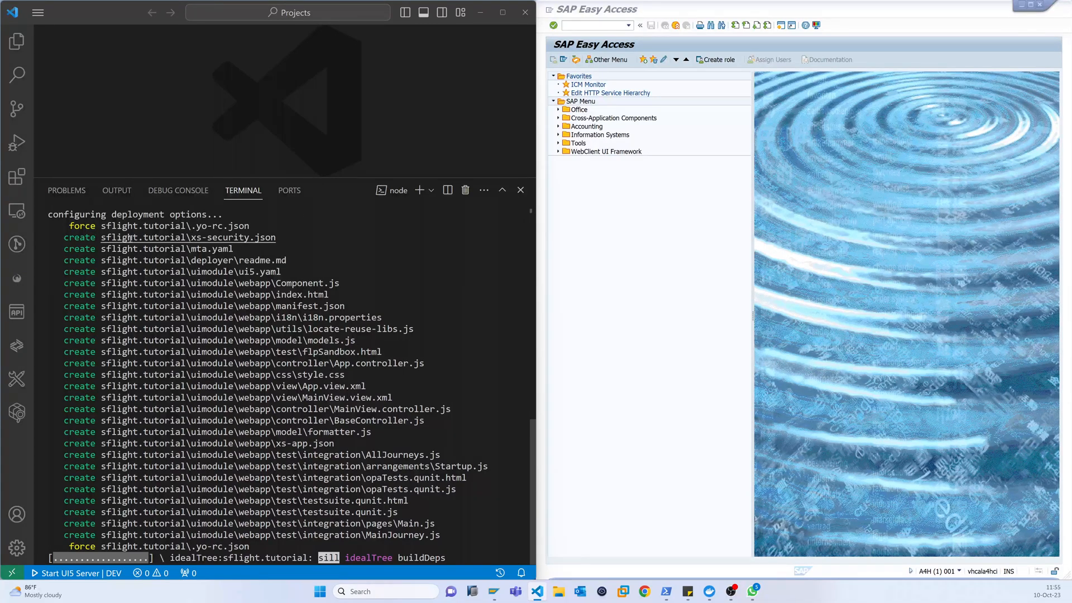
pyautogui.moveTo(126, 237)
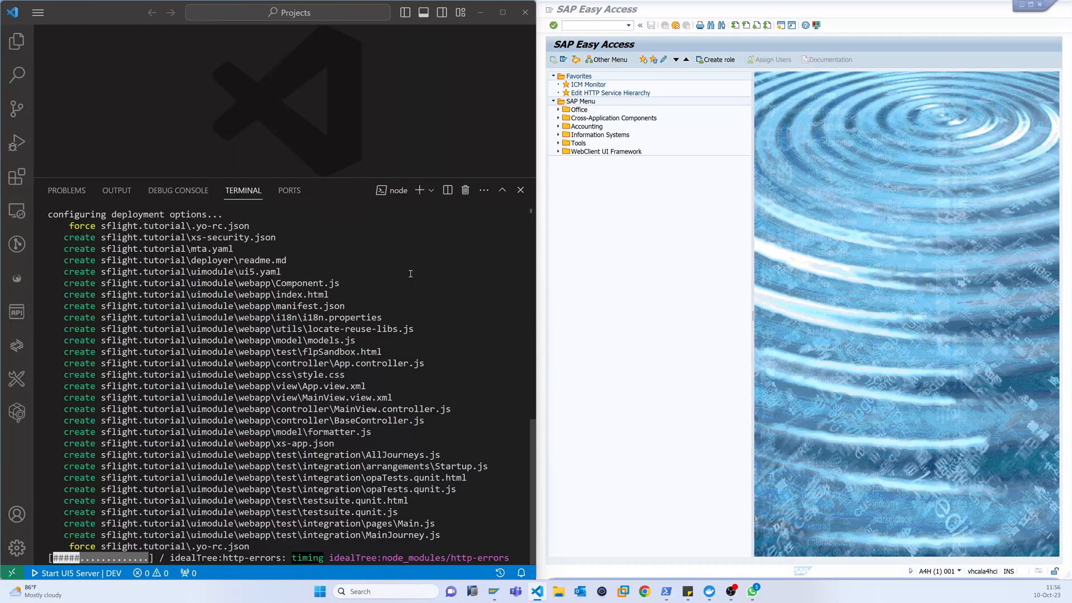
pyautogui.moveTo(395, 310)
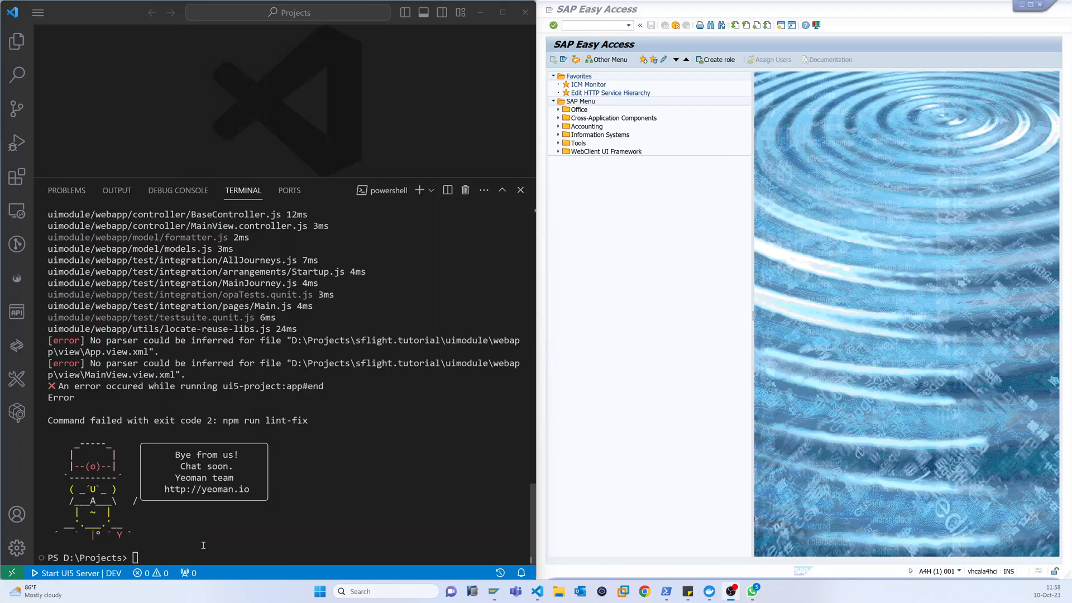
# Step: List the folder, cd into sflight.tutorial and open it with code
pyautogui.write('ls')
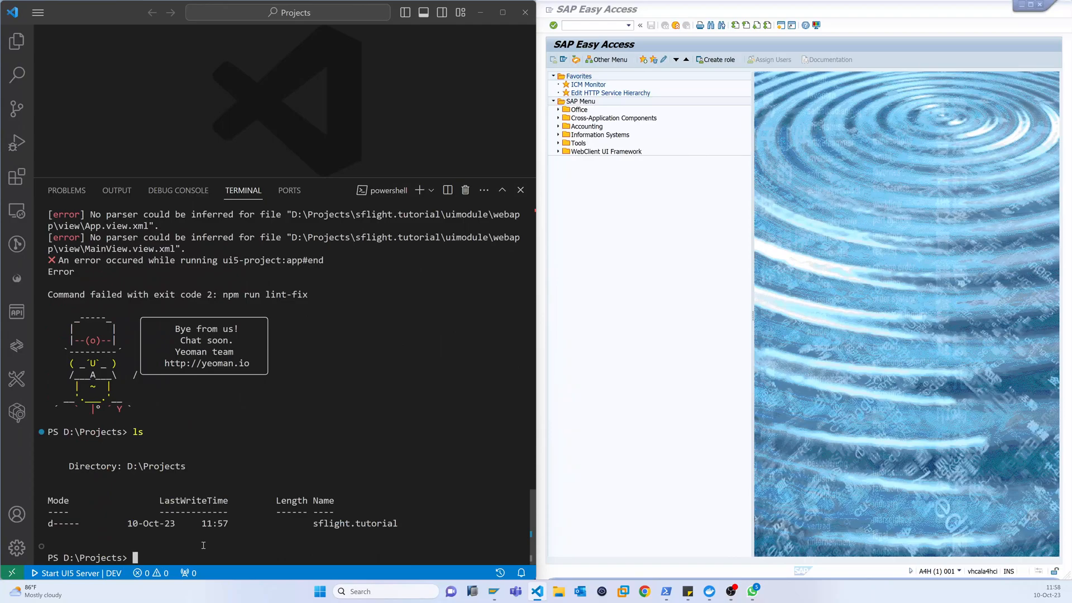
pyautogui.write('cd .\\sflight.tutorial\\')
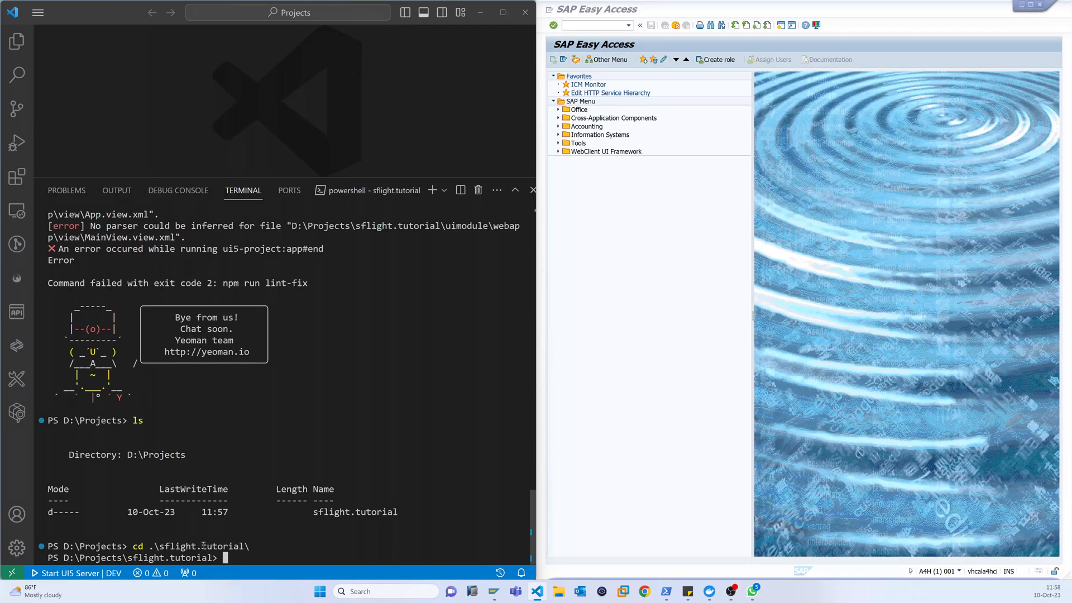
pyautogui.write('code')
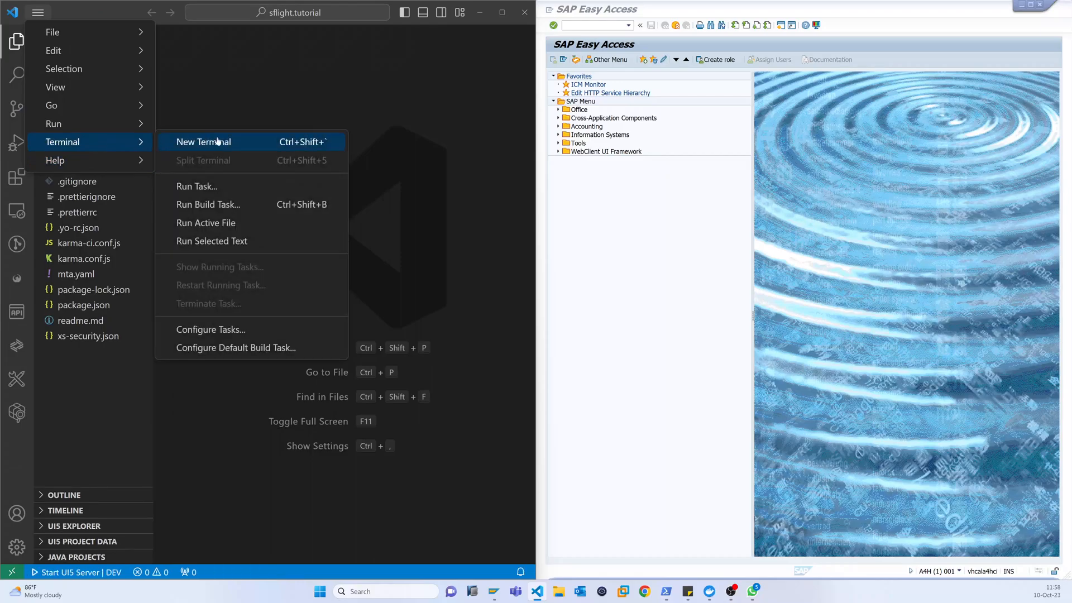
# Step: Run npm start in a new project terminal to launch the flpSandbox page
pyautogui.click(203, 142)
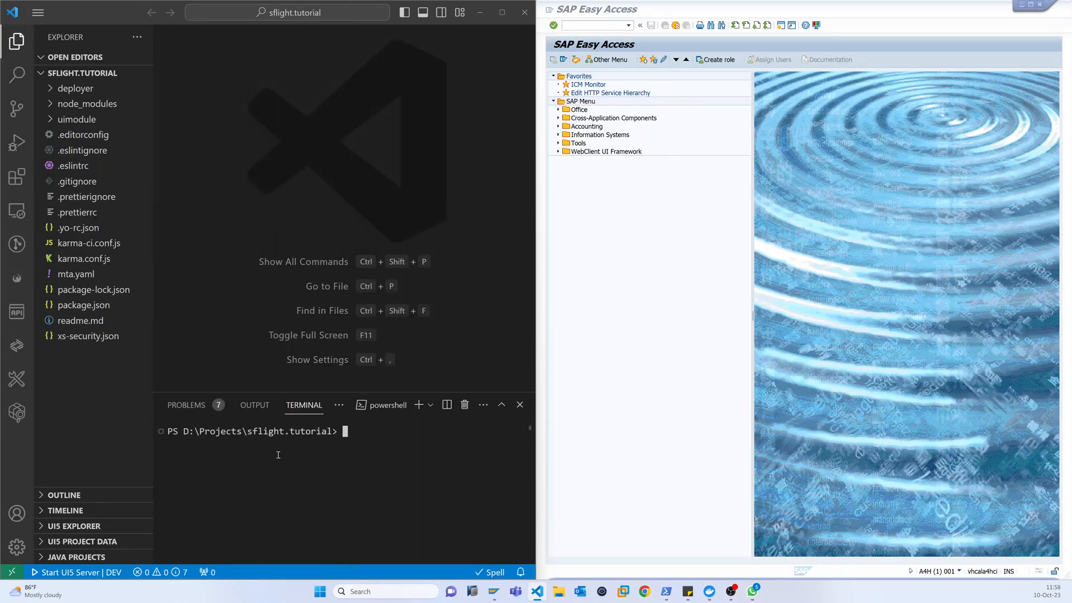
pyautogui.write('npm')
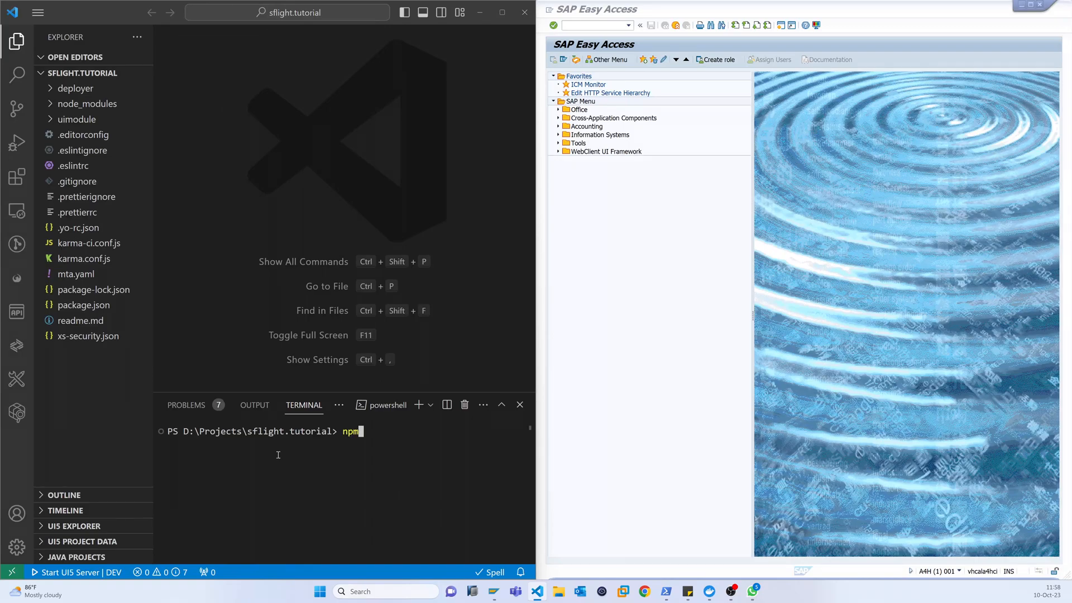
pyautogui.write('start')
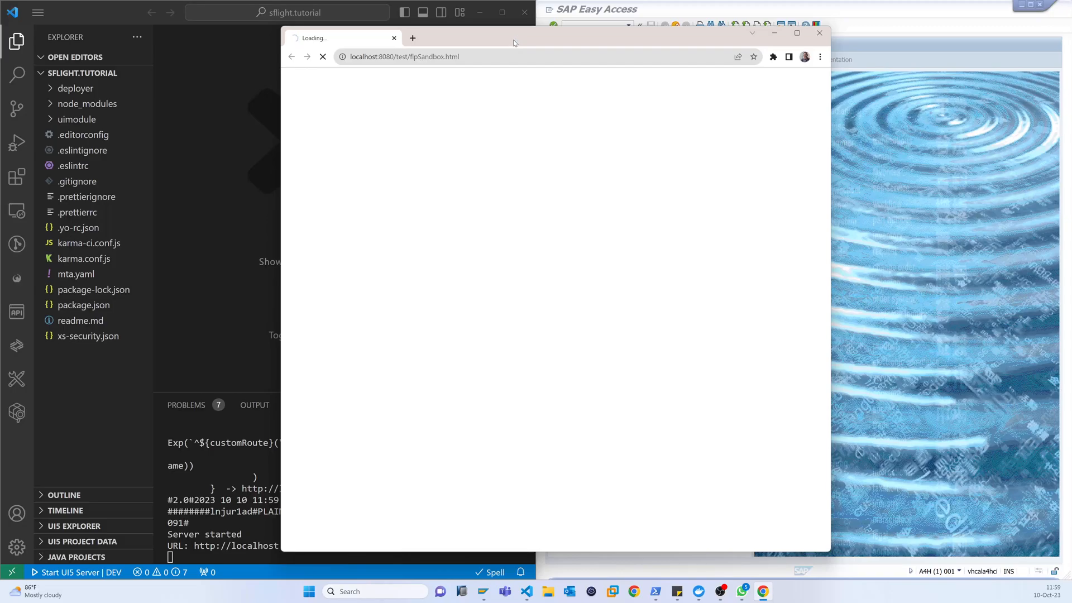
pyautogui.moveTo(479, 141)
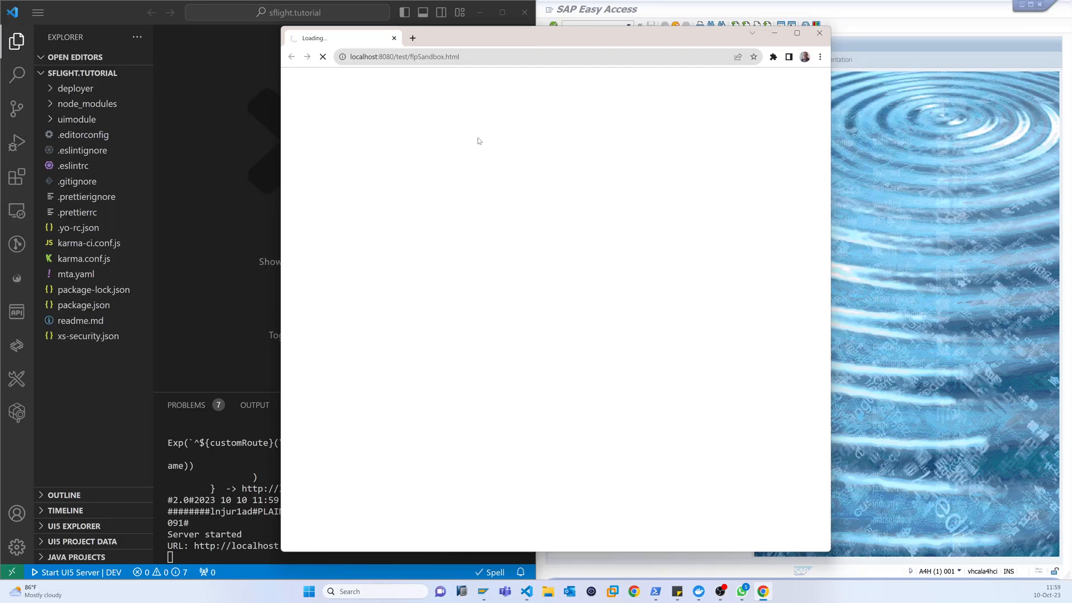
pyautogui.moveTo(592, 118)
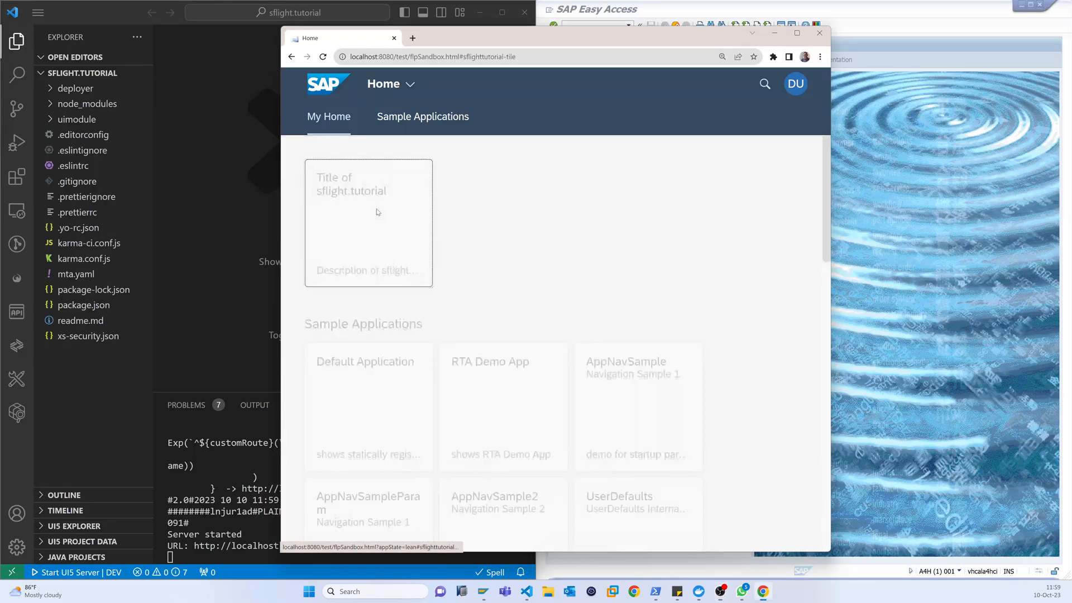
# Step: Open the sflight.tutorial tile in the sandbox launchpad and return home
pyautogui.click(369, 218)
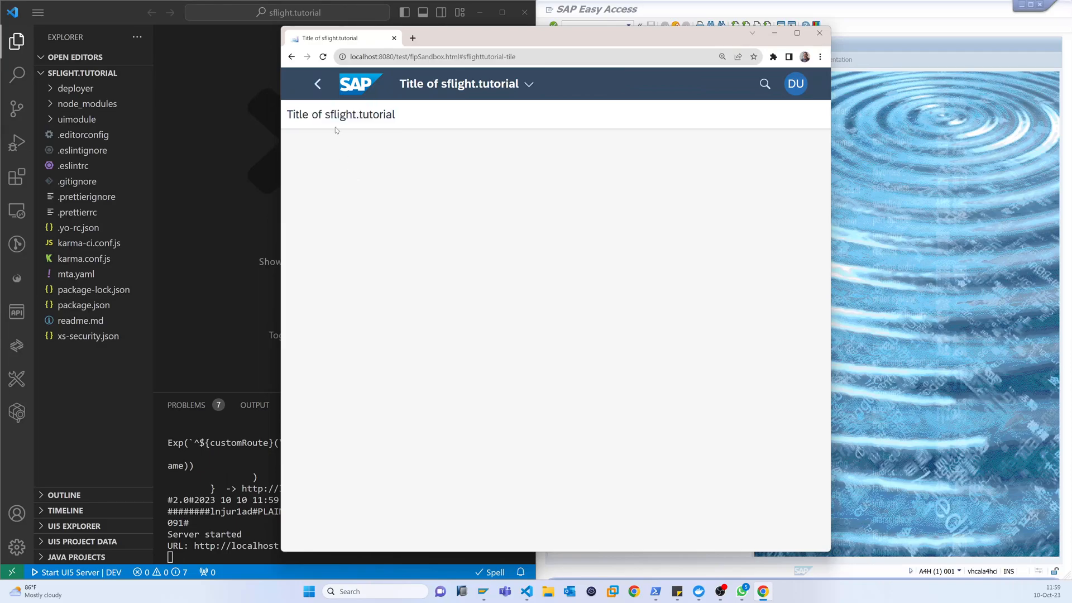
pyautogui.click(317, 83)
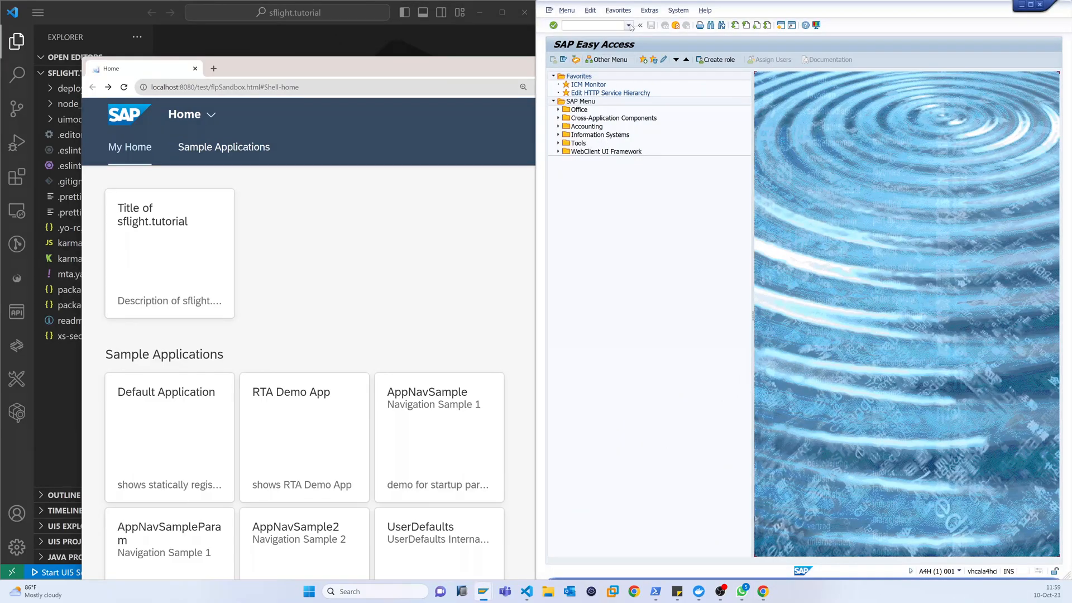
# Step: Run /iwfnd/maint_service and select ZA_FLIGHT_INFO_SERVICE to show its ICF node
pyautogui.write('/iwfnd/maint_service')
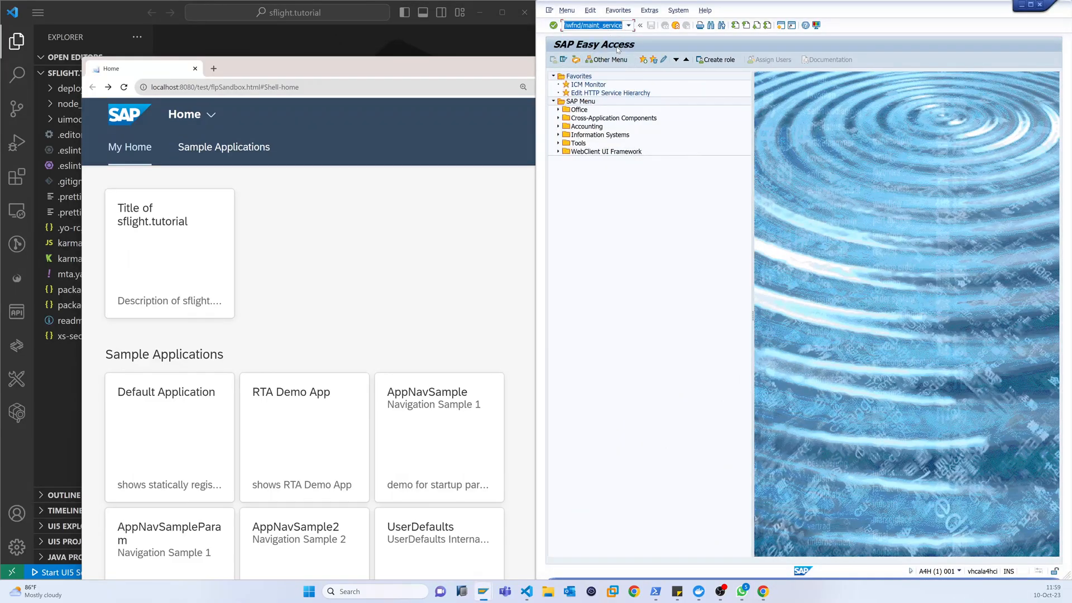
pyautogui.press('Enter')
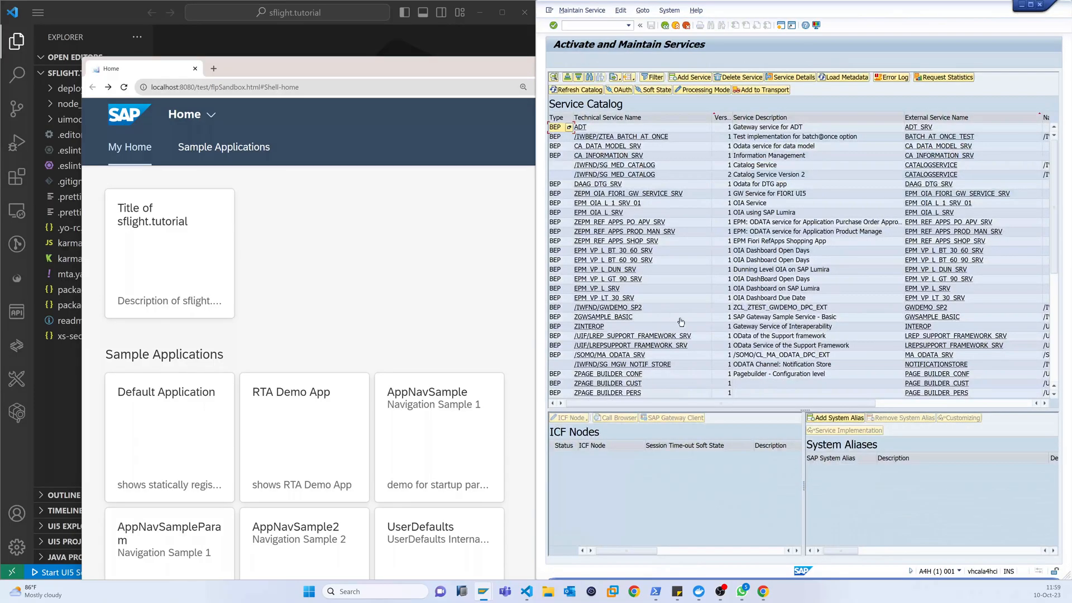
pyautogui.scroll(-3)
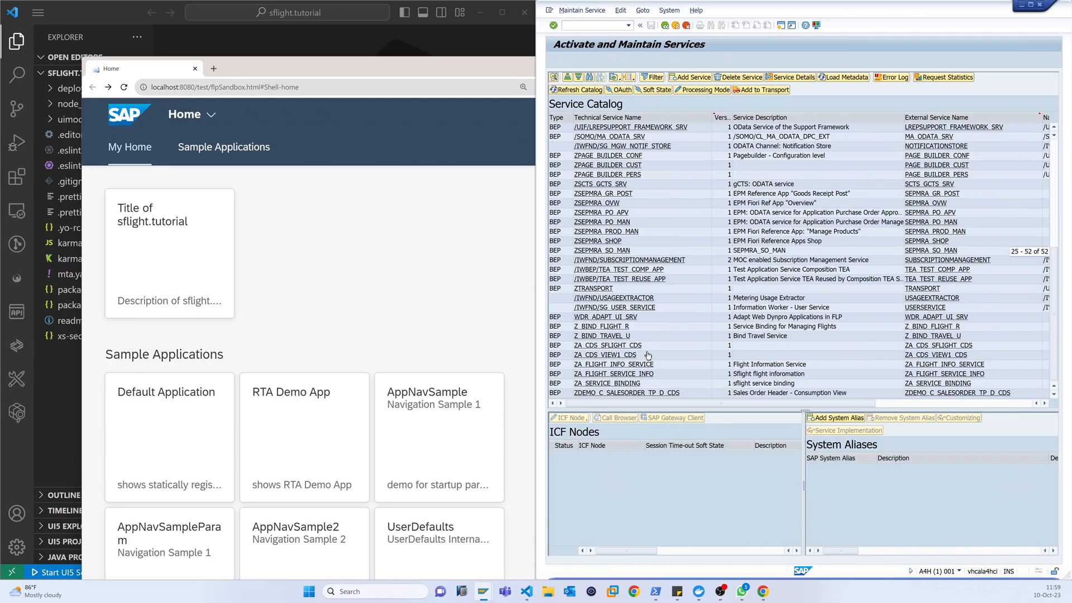
pyautogui.moveTo(608, 370)
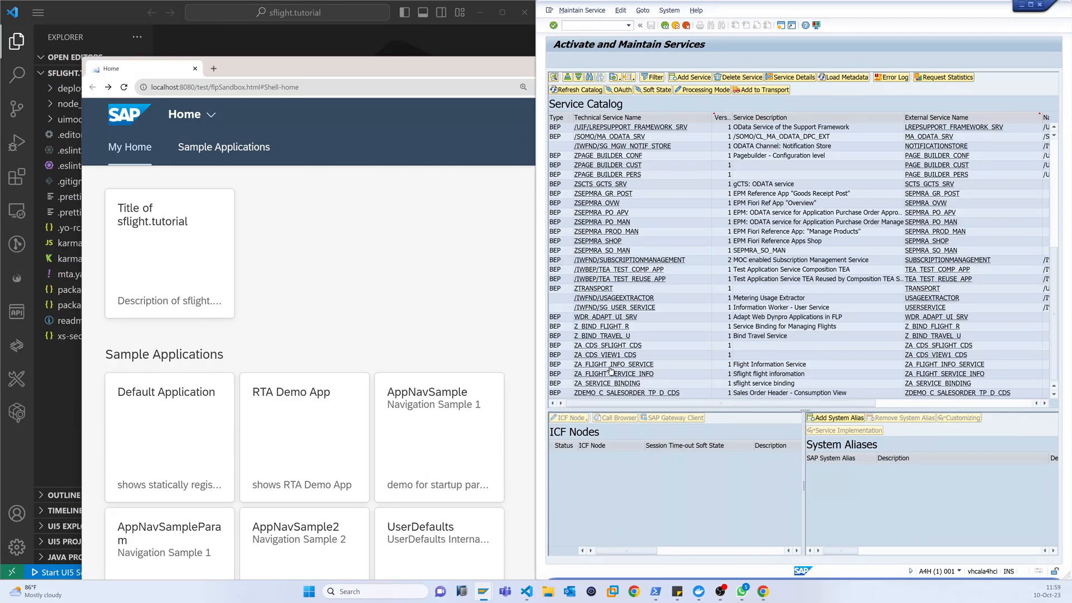
pyautogui.click(613, 364)
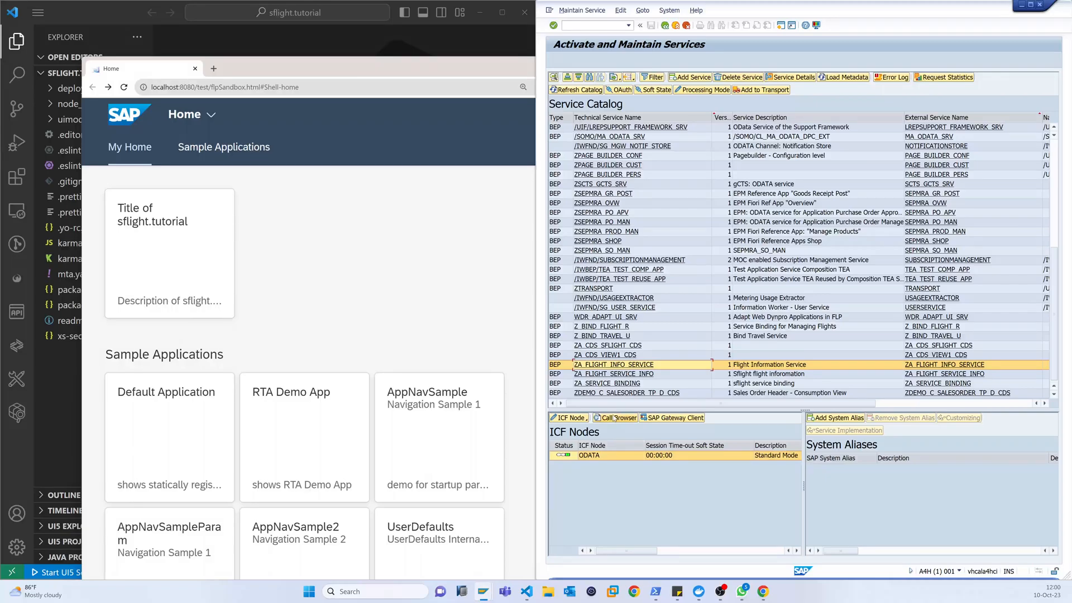
pyautogui.moveTo(616, 418)
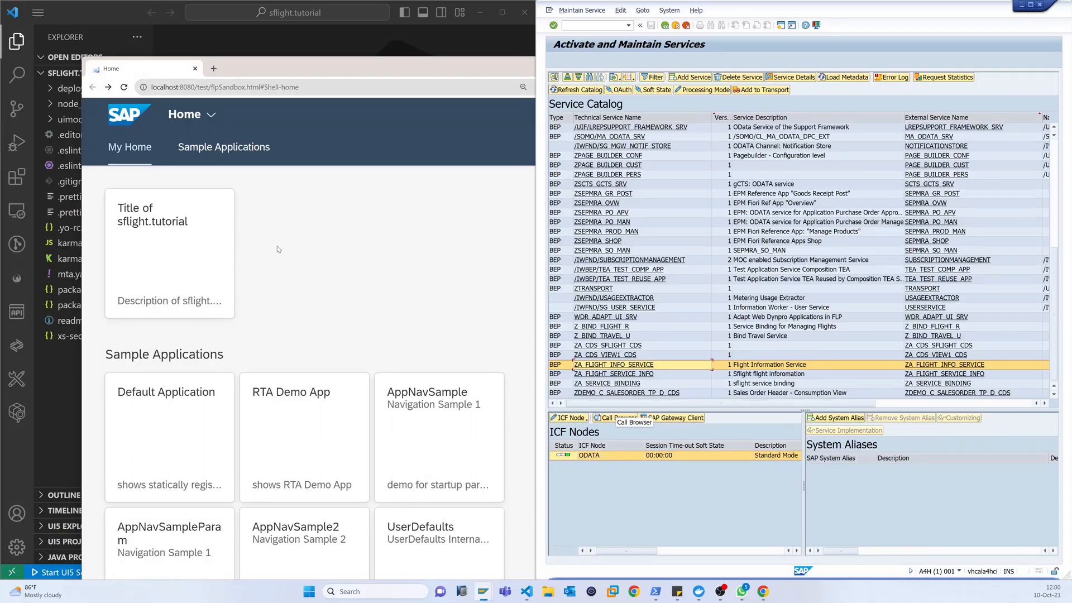